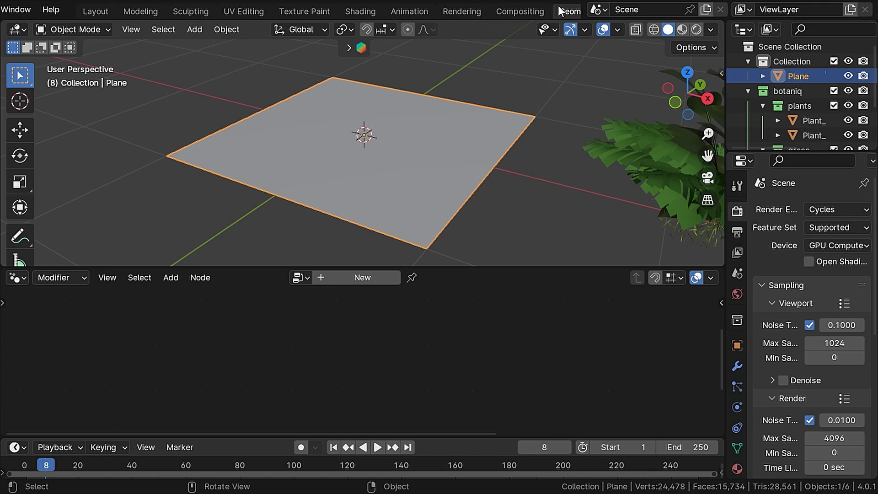
# - Create a new Geometry Nodes tree on the plane
pyautogui.click(357, 278)
pyautogui.write('joi')
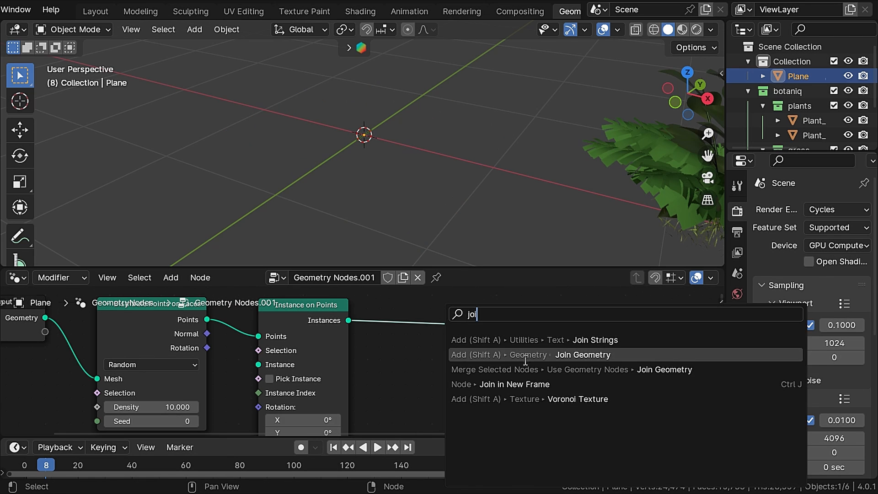
# - Add Join Geometry and set the plants instance Scale to 0.2
pyautogui.click(582, 355)
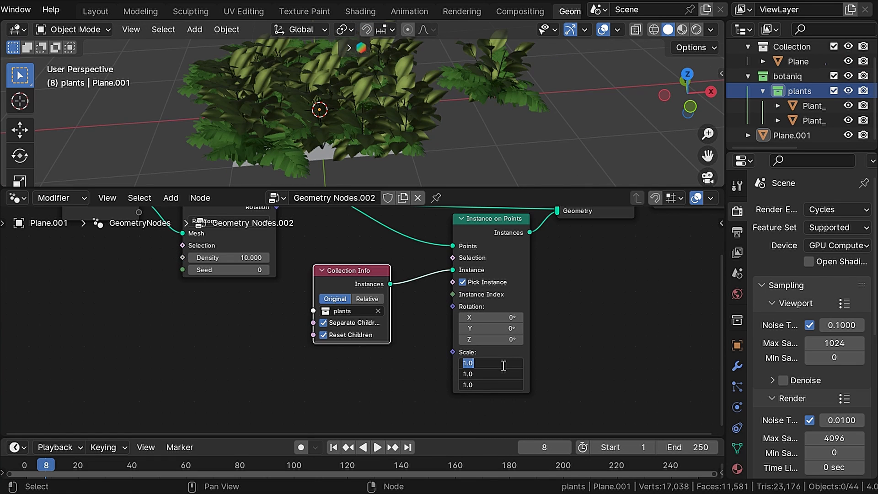
pyautogui.write('0.200')
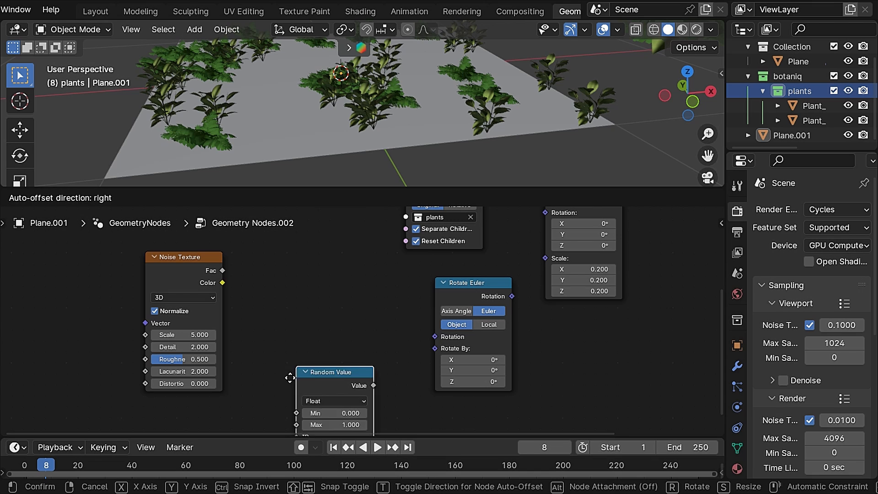
# - Place the Random Value node and link the subtracted noise into the Scale node
pyautogui.click(299, 258)
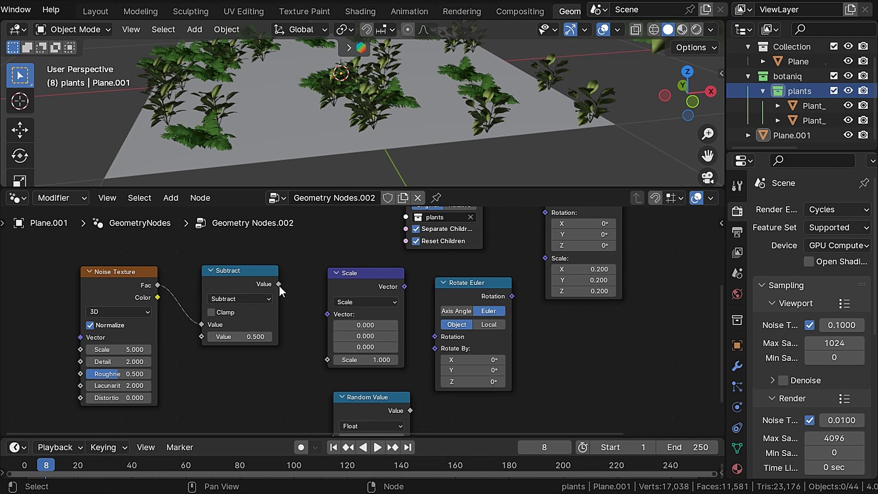
pyautogui.moveTo(279, 284); pyautogui.dragTo(327, 314)
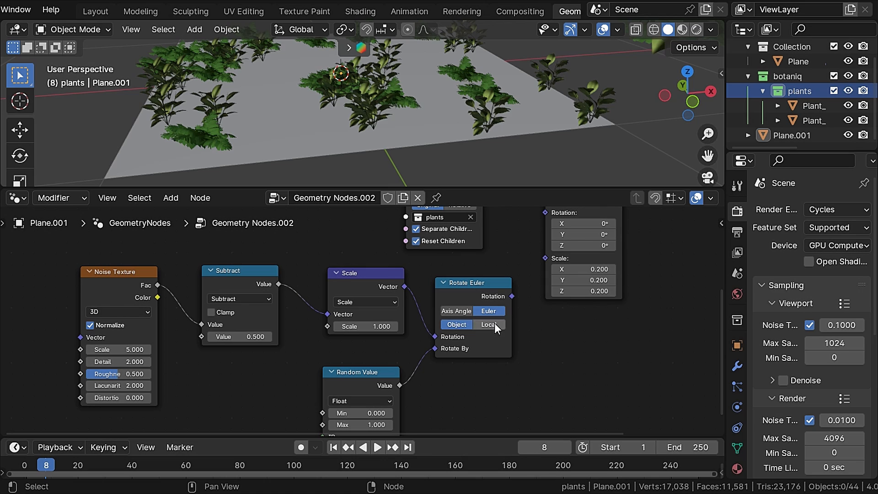
# - Switch Rotate Euler to Local space and the Noise Texture to 4D
pyautogui.click(489, 324)
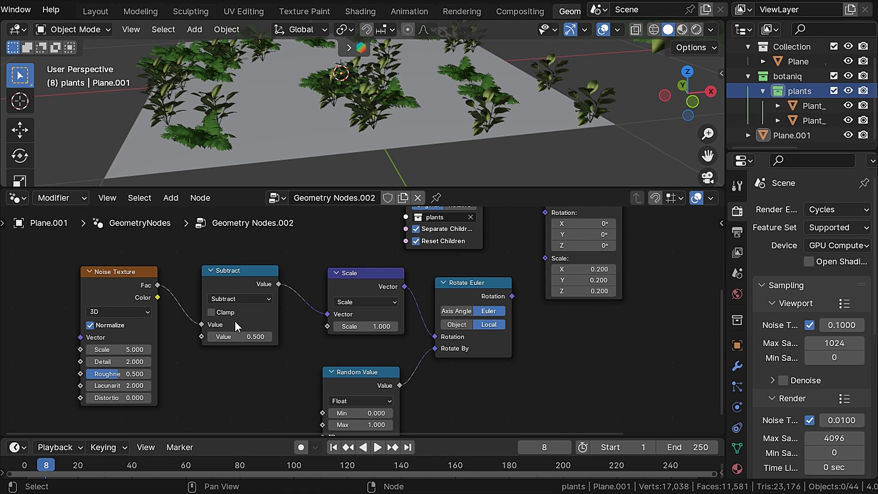
pyautogui.click(118, 311)
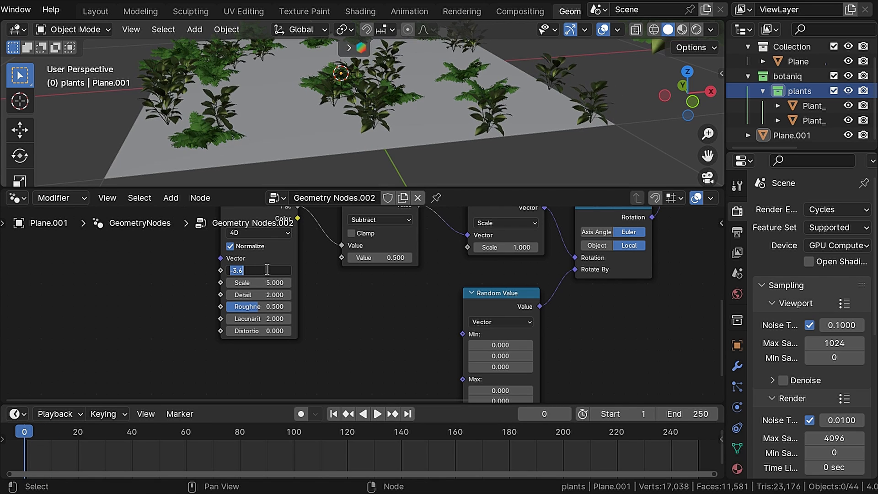
# - Confirm noise W at 0 and keyframe it on the first frame
pyautogui.press('Return')
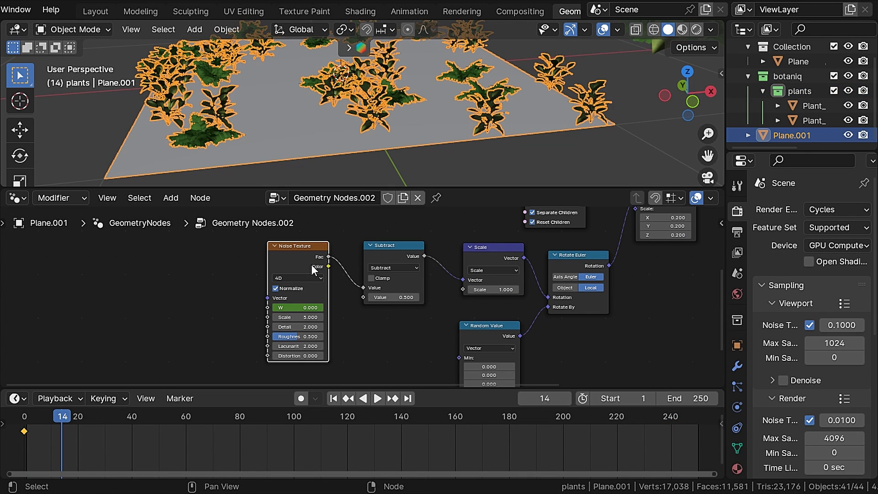
pyautogui.moveTo(300, 266)
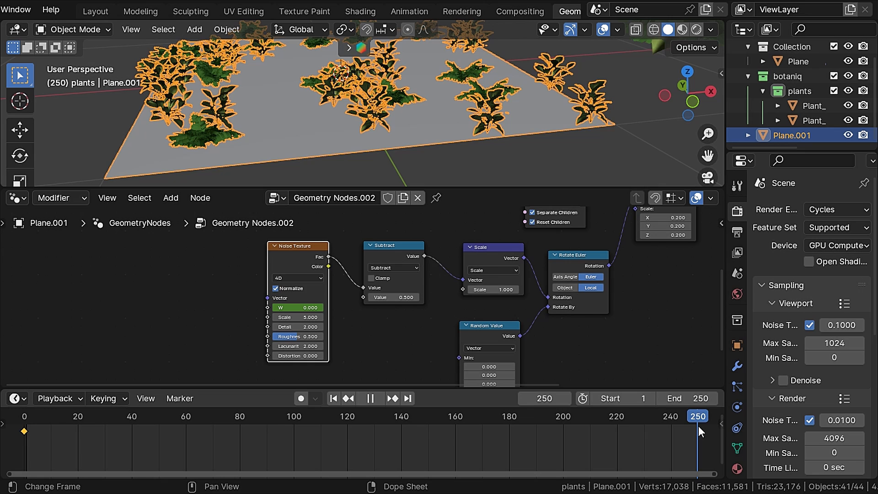
pyautogui.doubleClick(299, 308)
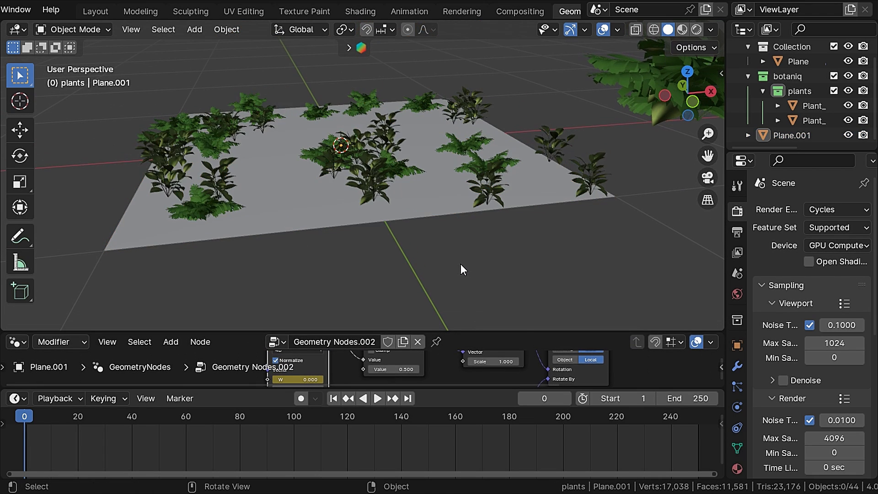
# - Raise the rotation Scale to 7.6 and preview the swaying animation
pyautogui.click(376, 399)
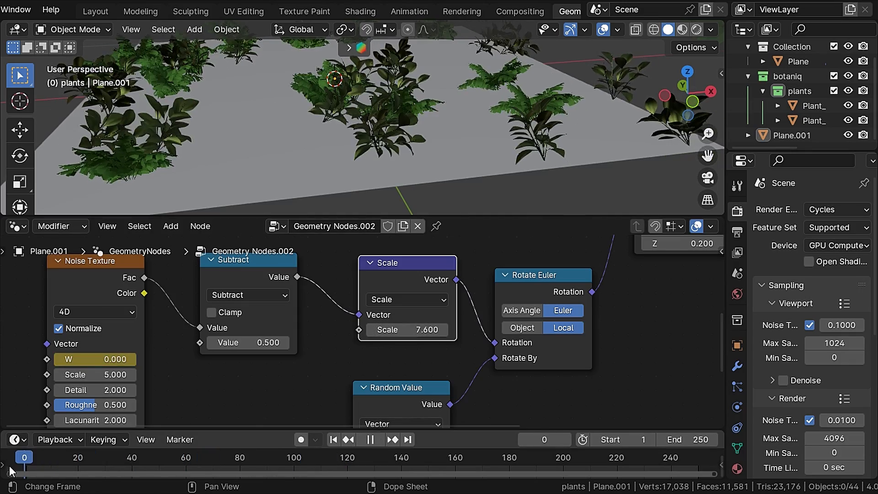
pyautogui.click(353, 458)
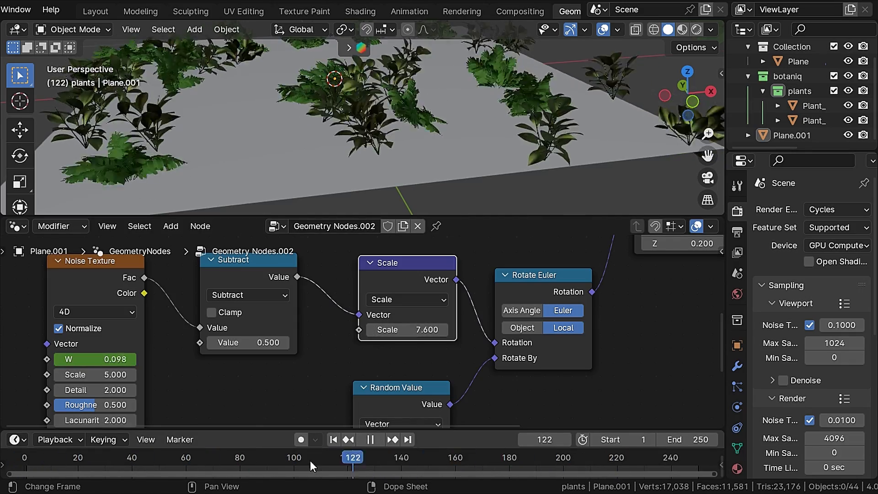
pyautogui.click(22, 457)
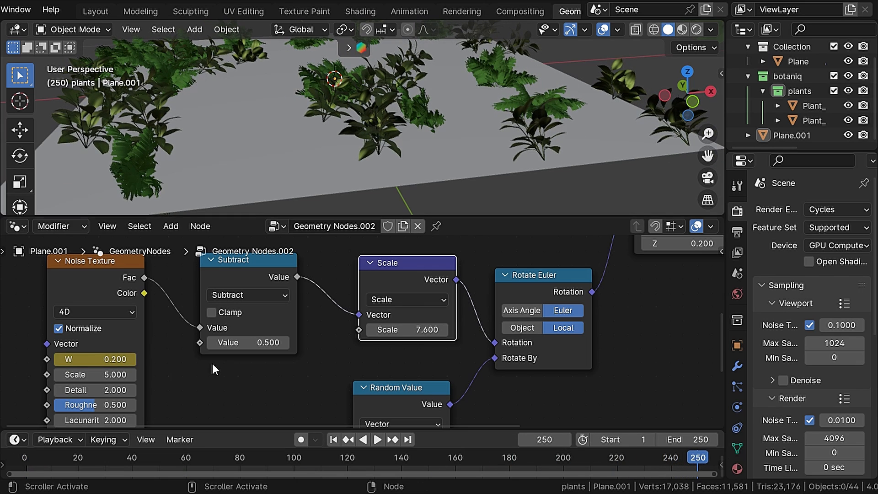
# - Set noise W to 1.0 at frame 250, keyframe it and play the animation
pyautogui.doubleClick(95, 360)
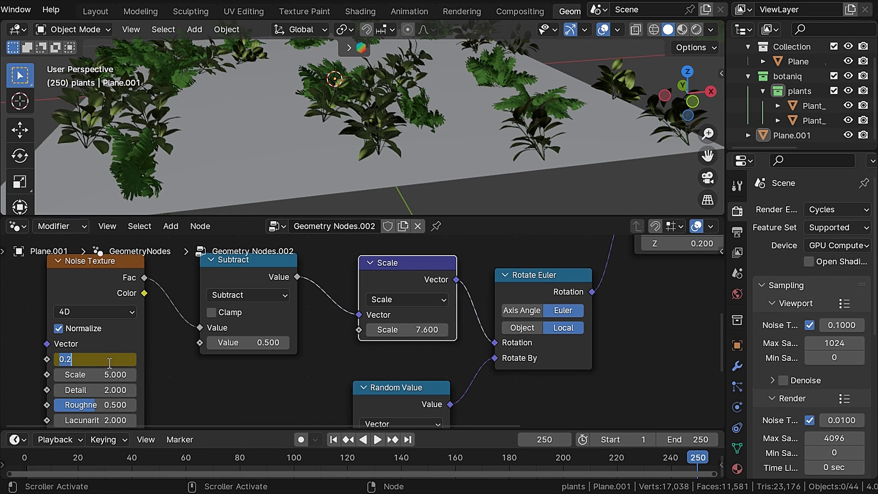
pyautogui.write('1.000')
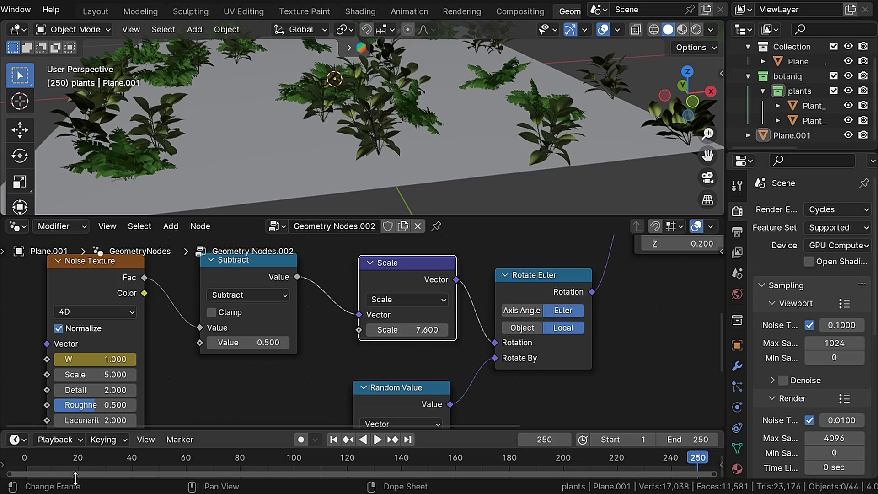
pyautogui.click(377, 439)
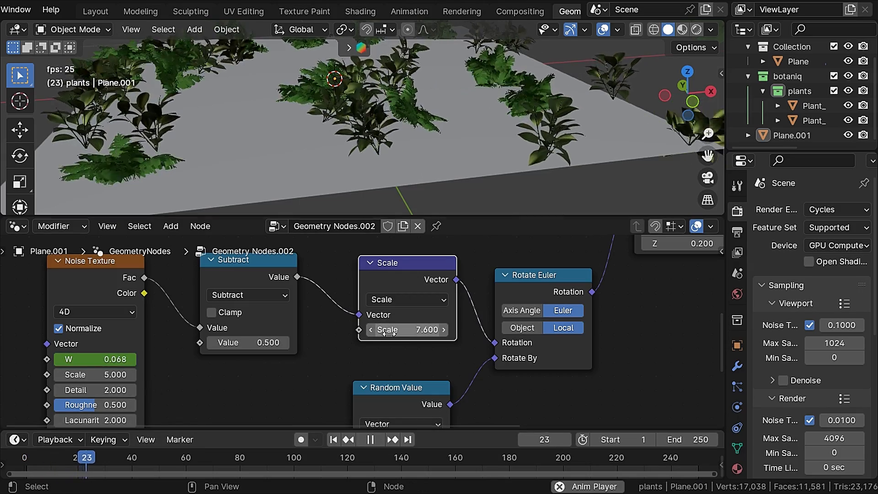